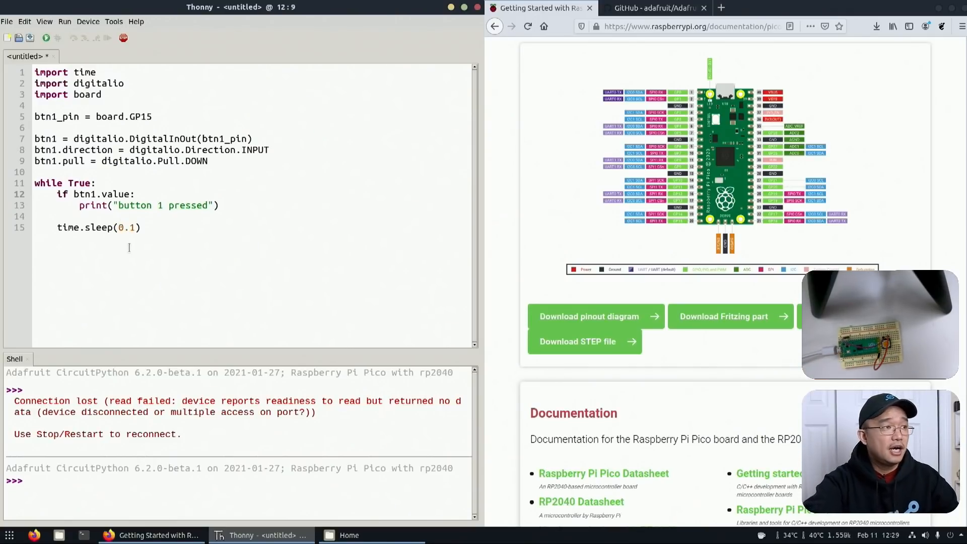
Save the single-button script as code.py on the CircuitPython device and run it
click(26, 39)
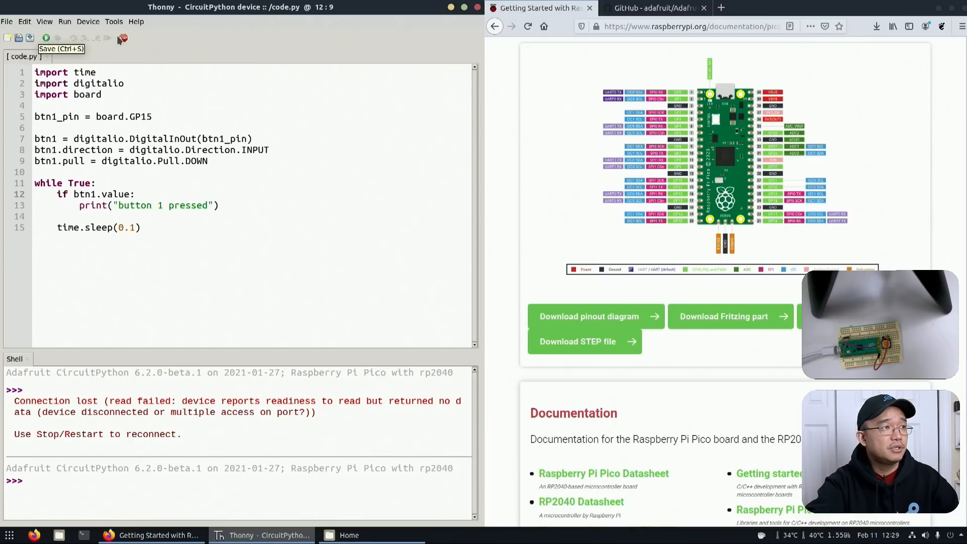
click(46, 38)
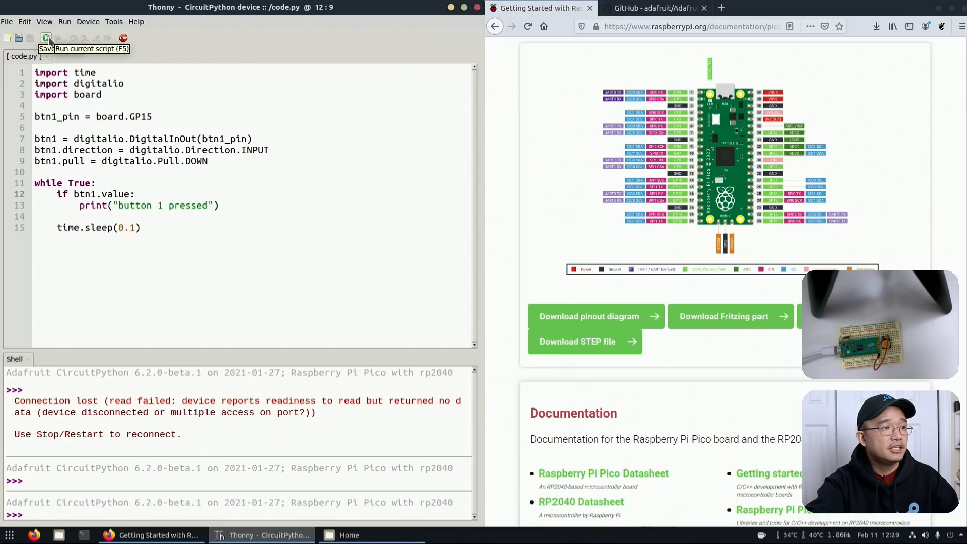
click(47, 37)
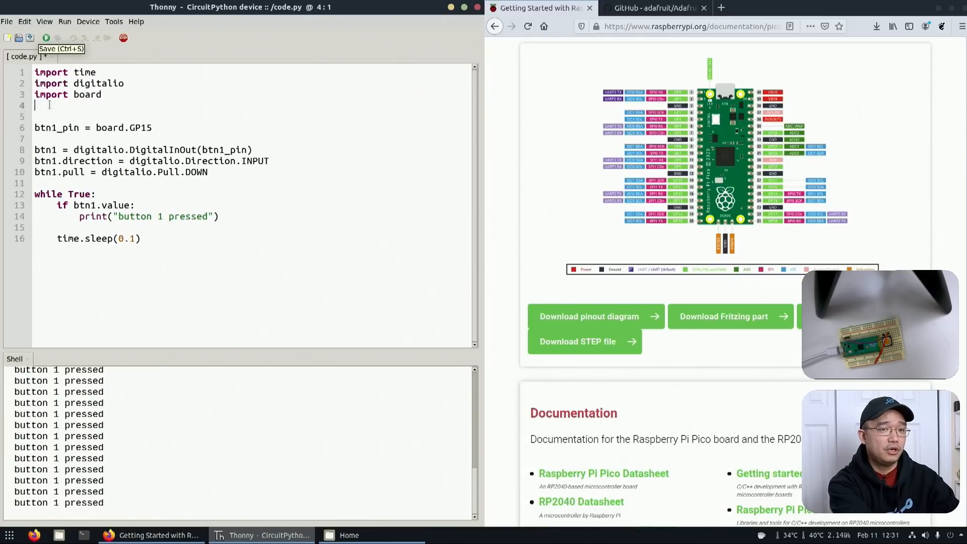
Import usb_hid, Keyboard from adafruit_hid.keyboard and Keycode from adafruit_hid.keycode
text(import usb_hid)
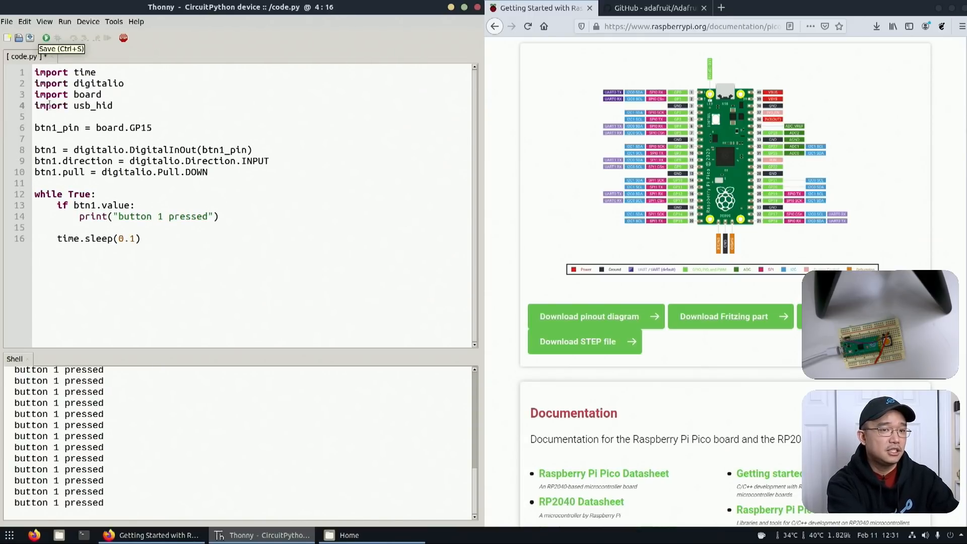
text(impor)
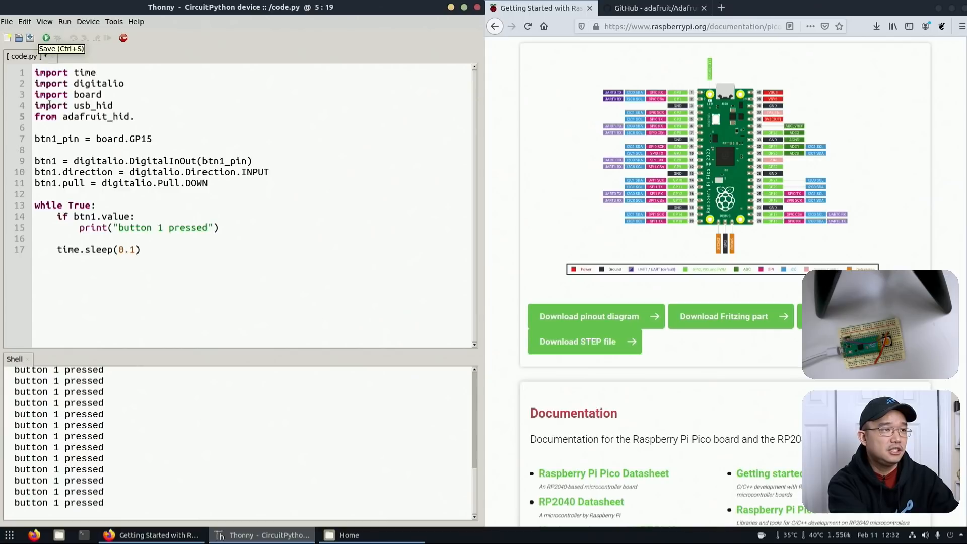
text(keyboard)
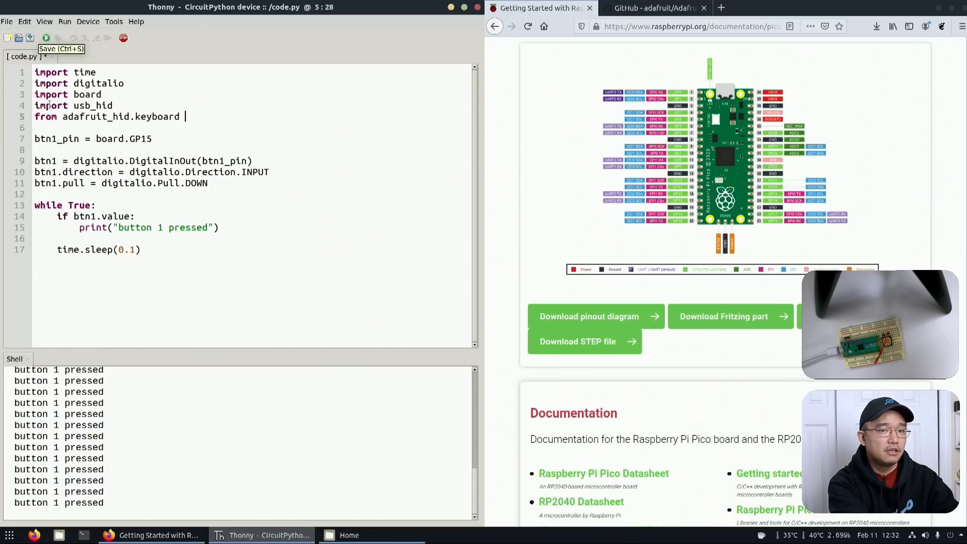
text(import K)
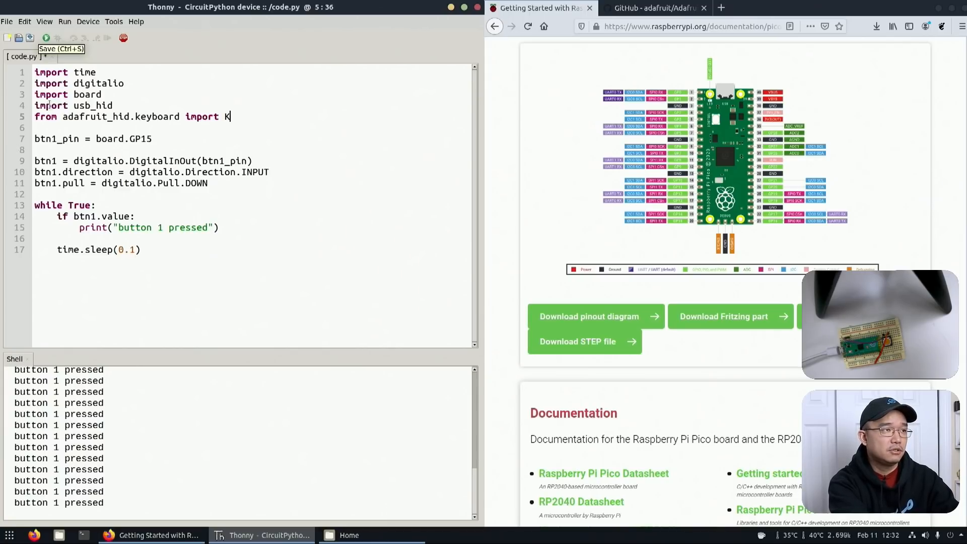
text(eyboard)
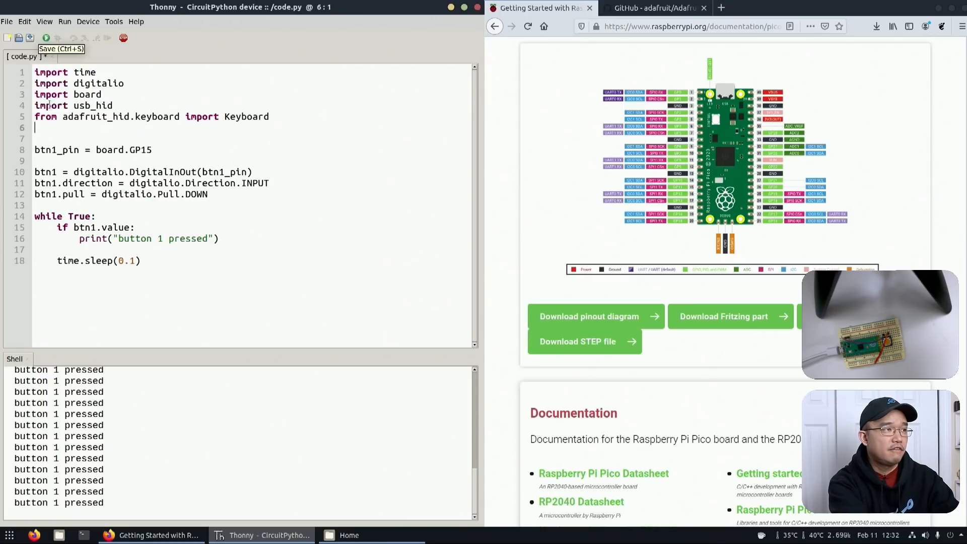
text(from adafruit_hid.)
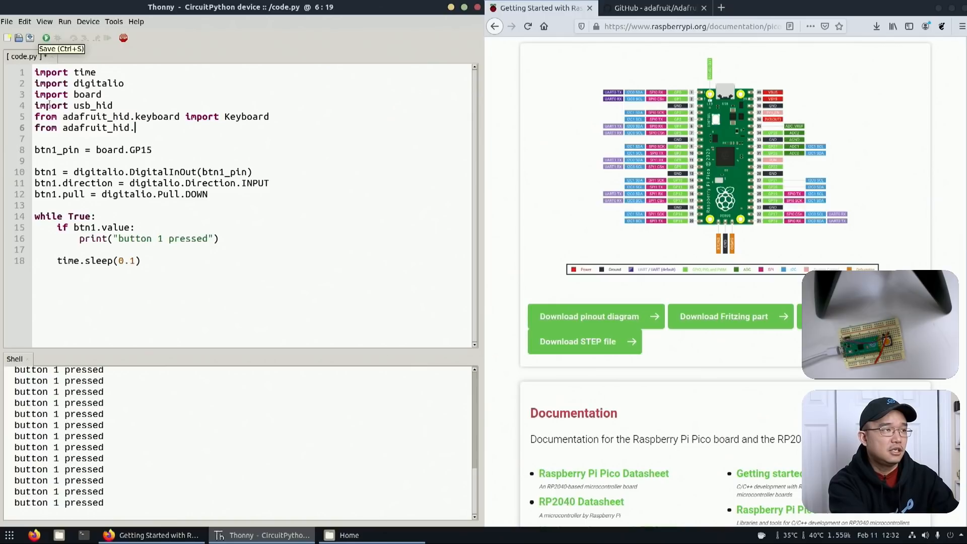
text(keyb)
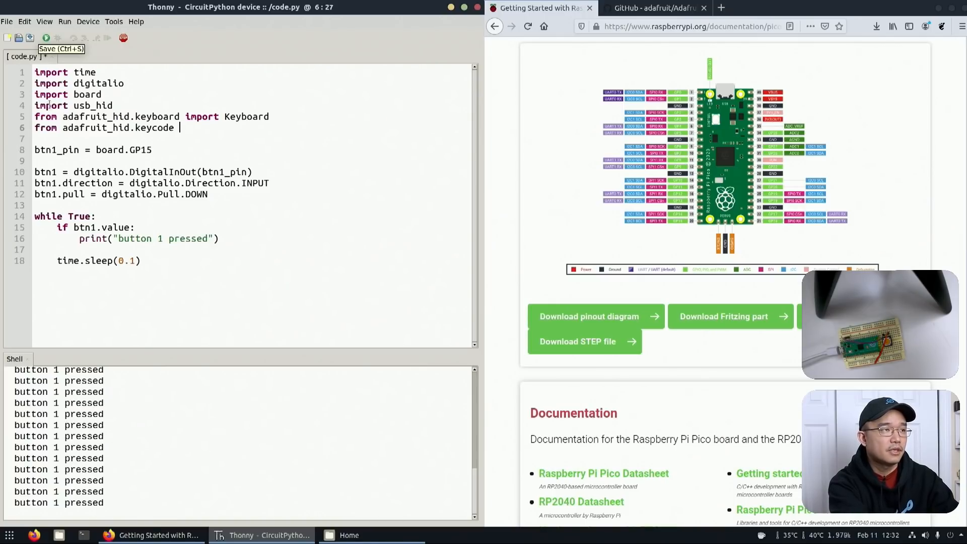
text(import Kke)
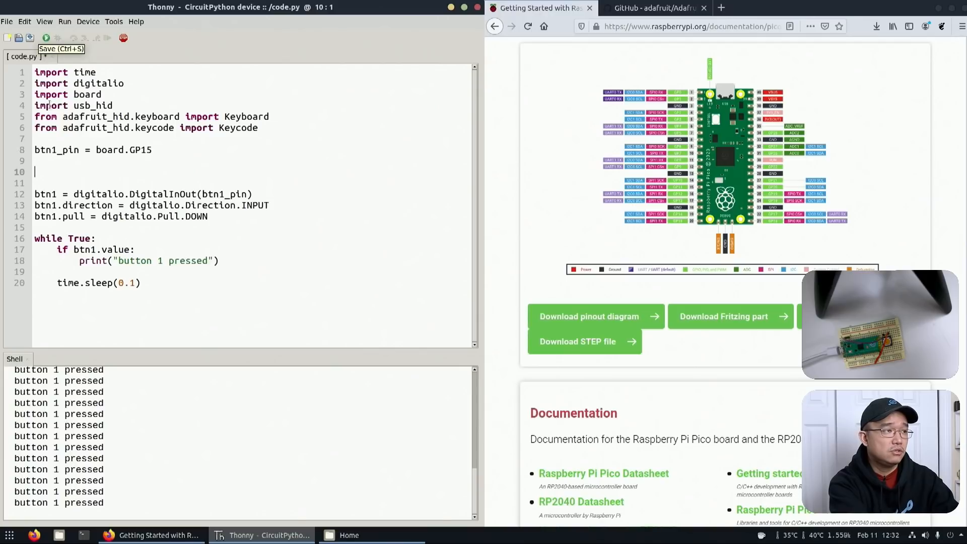
Create the keyboard object with keyboard = Keyboard(usb_hid.devices)
text(keyboard =)
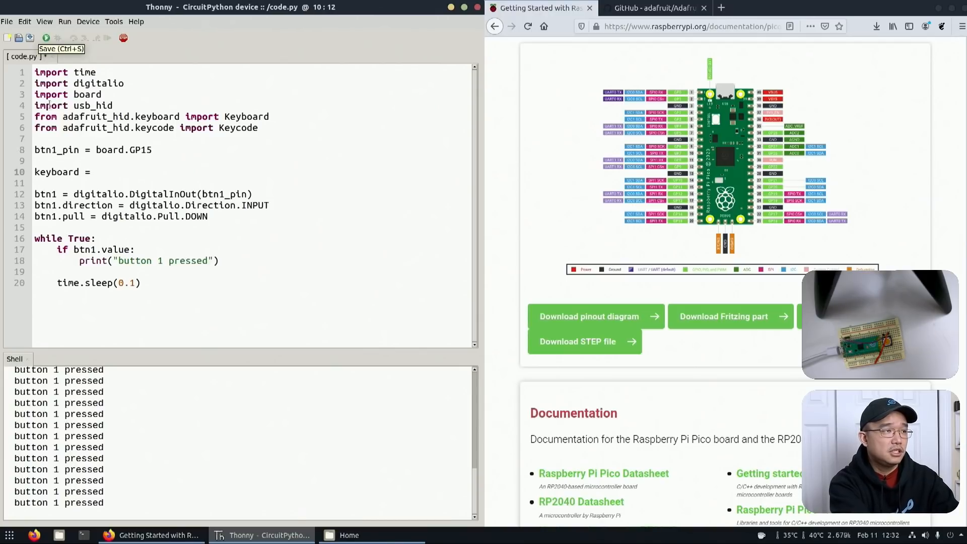
text(Keyboard()
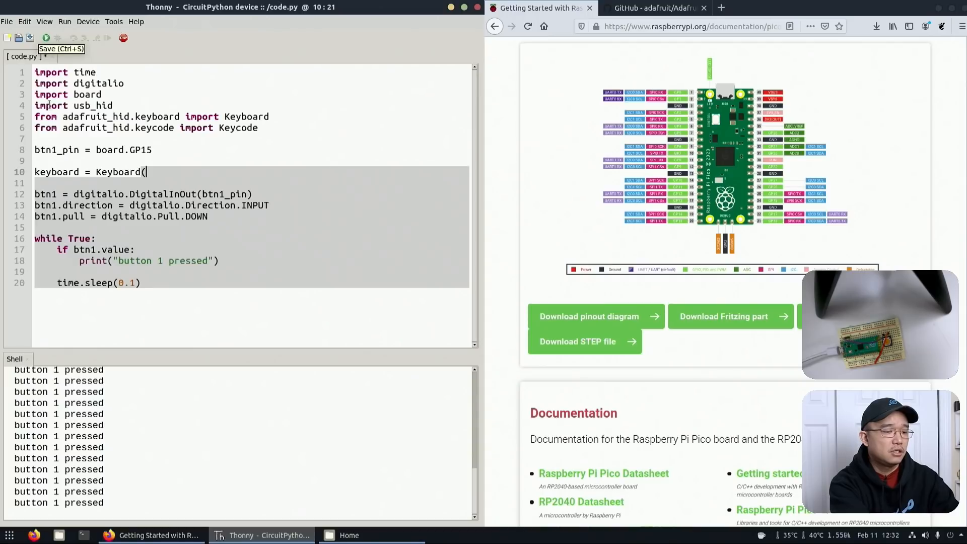
text(usb)
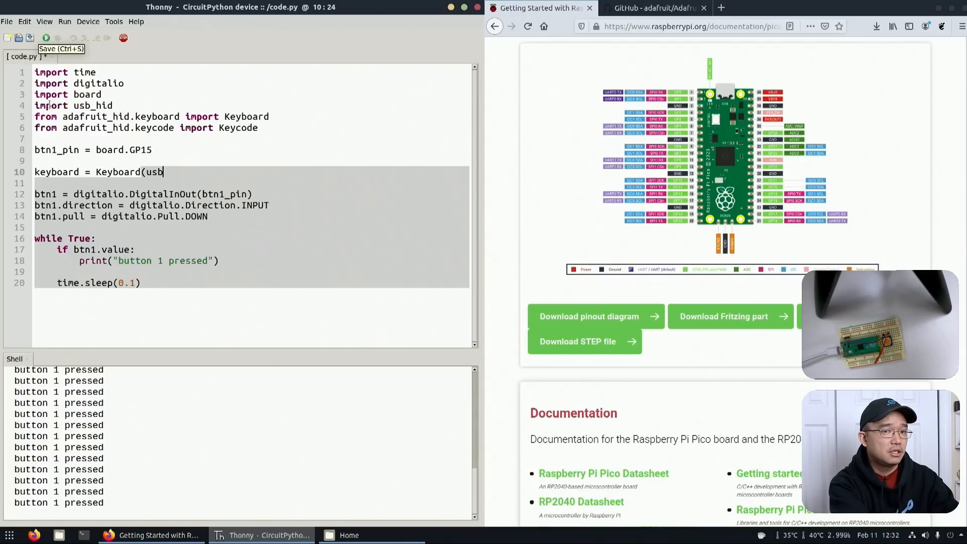
text(_hid.)
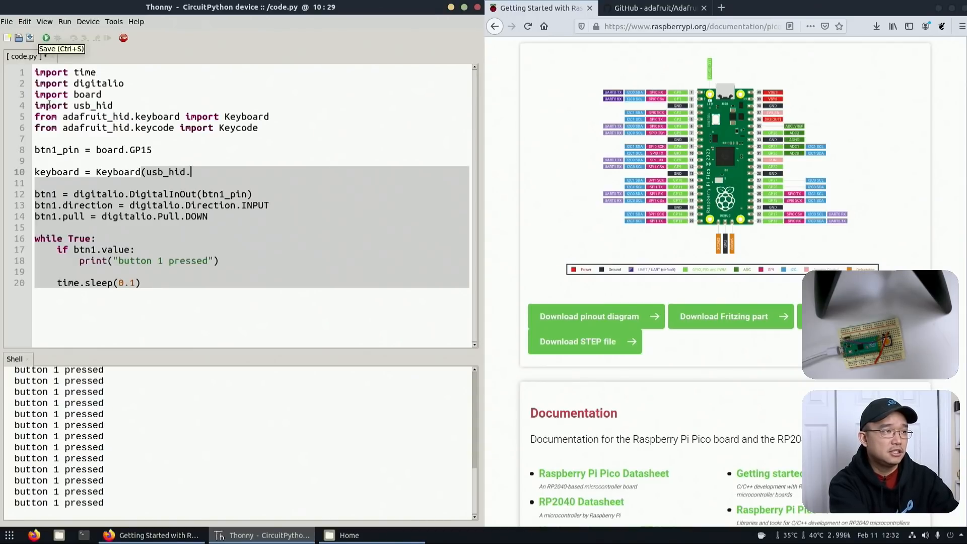
text(devices))
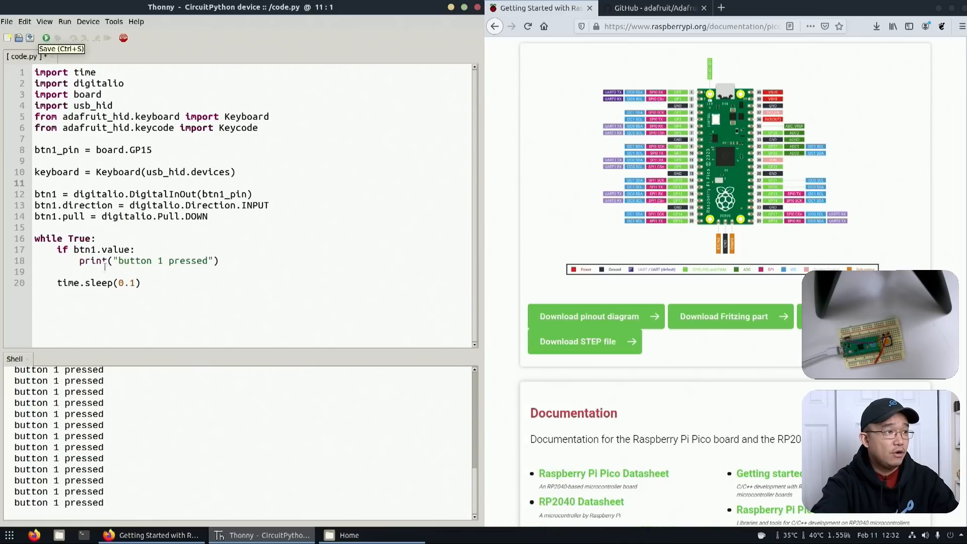
After the button 1 print, add keyboard.press(Keycode.ALT, Keycode.TAB) with a blank line before the sleep
click(192, 272)
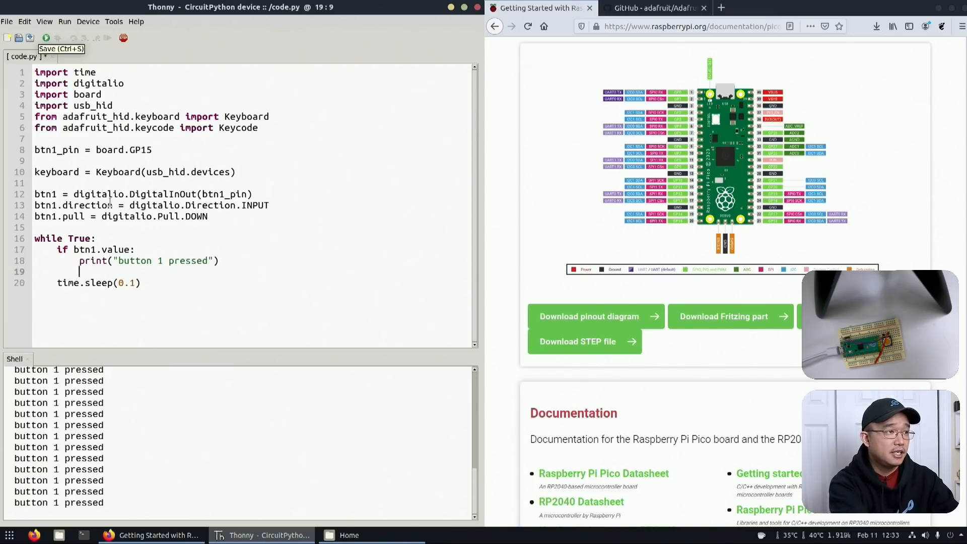
text(keyboard.press)
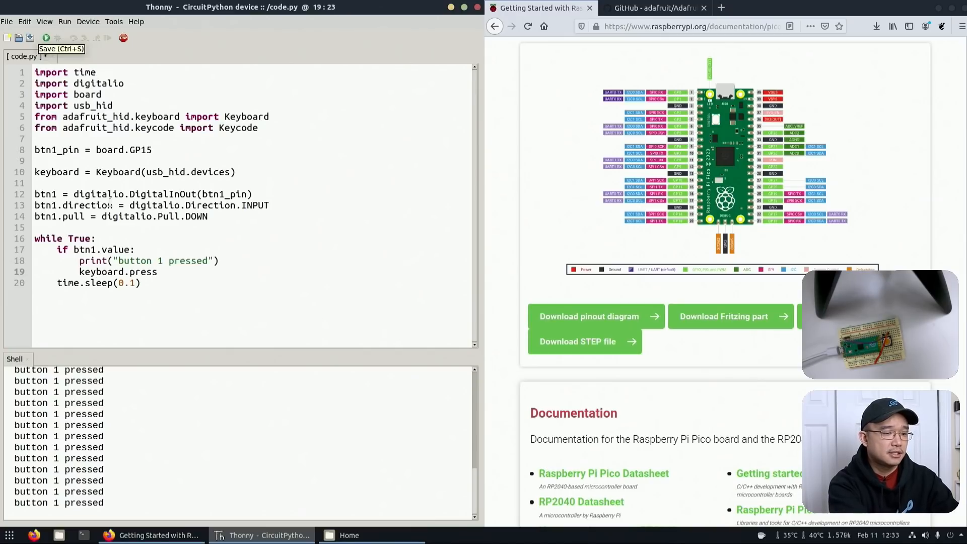
text((K)
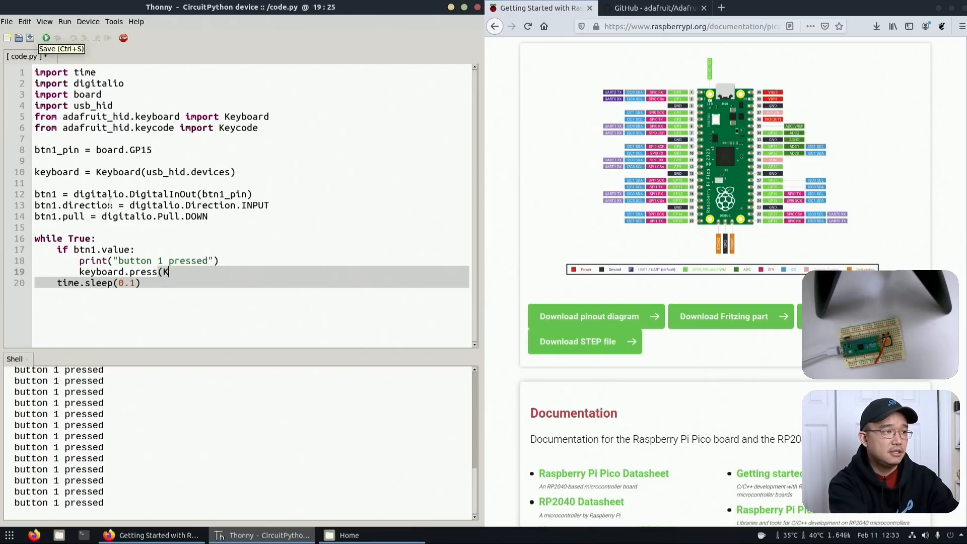
text(eycode.)
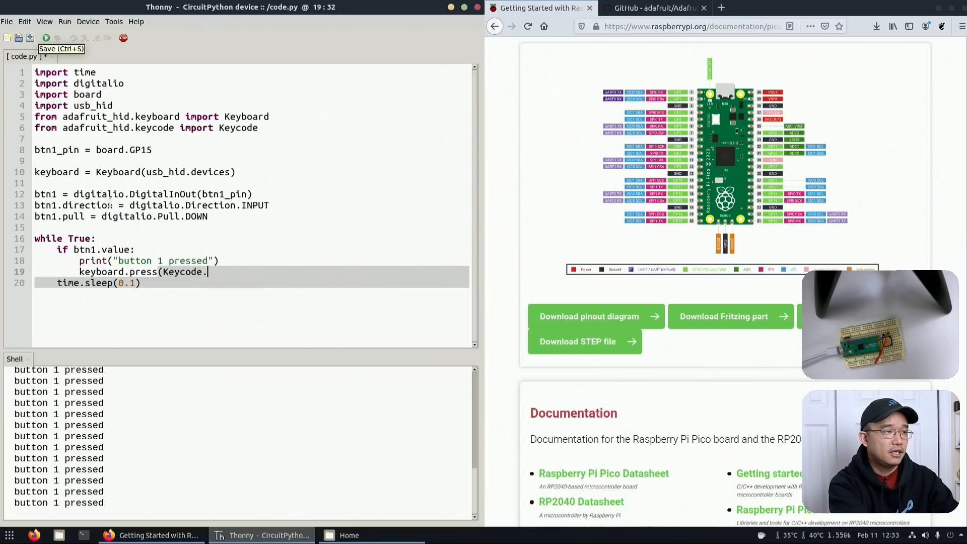
text(ALT,)
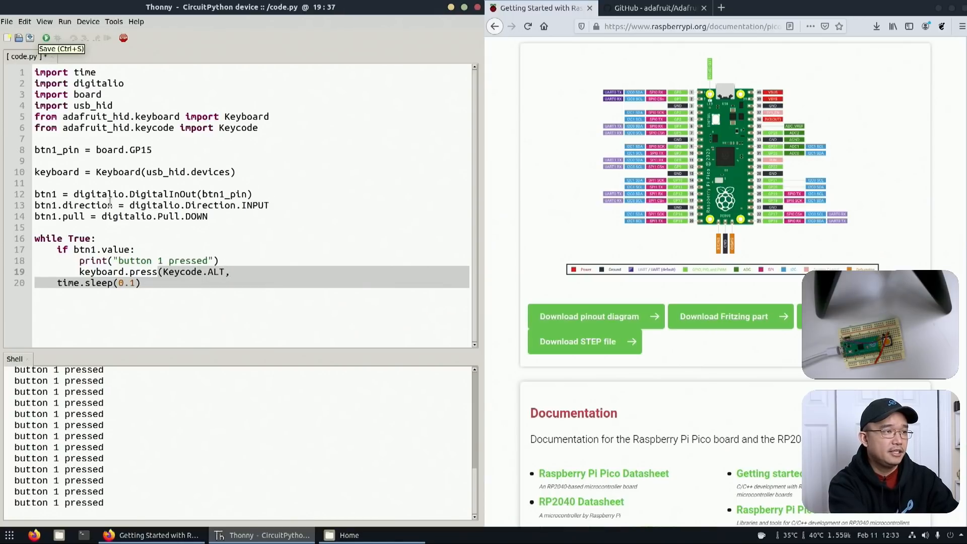
text(Keycode.)
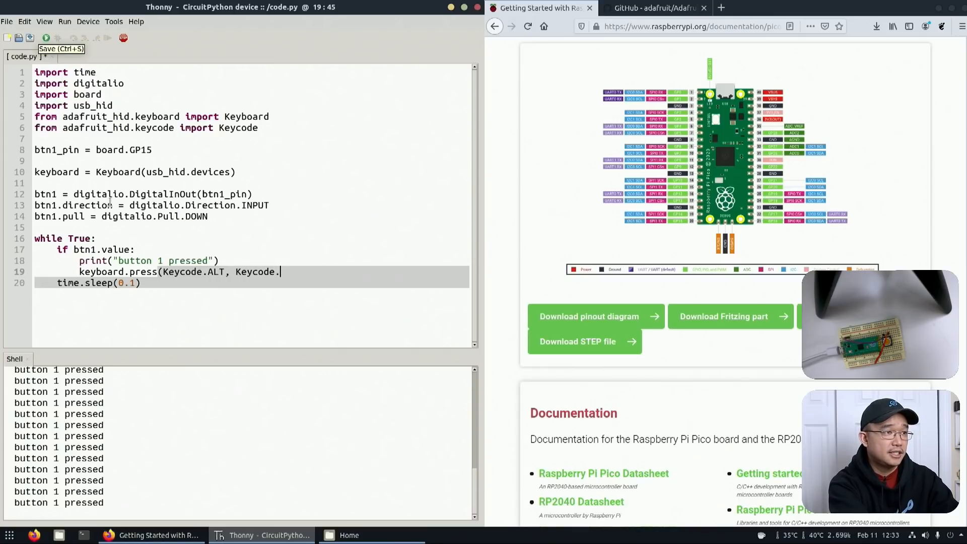
text(TAB))
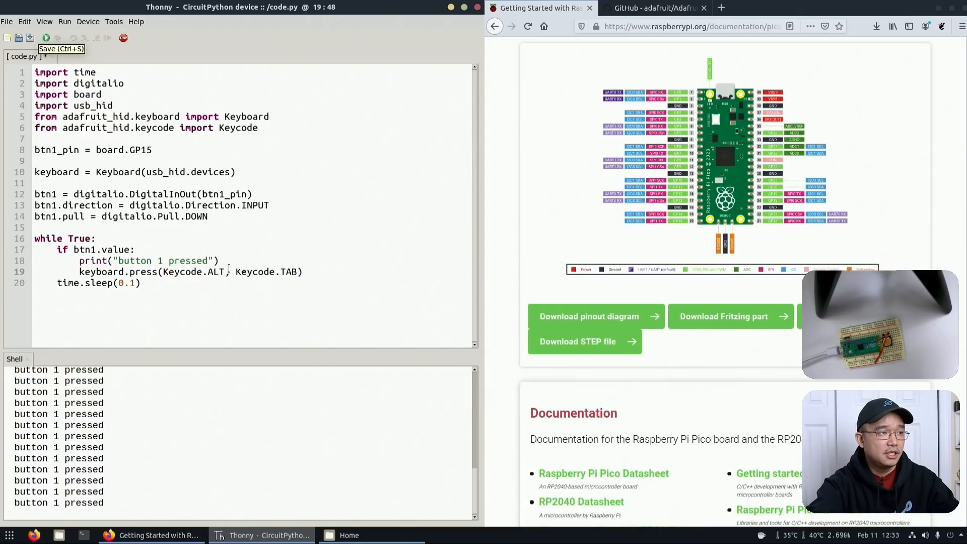
double_click(182, 272)
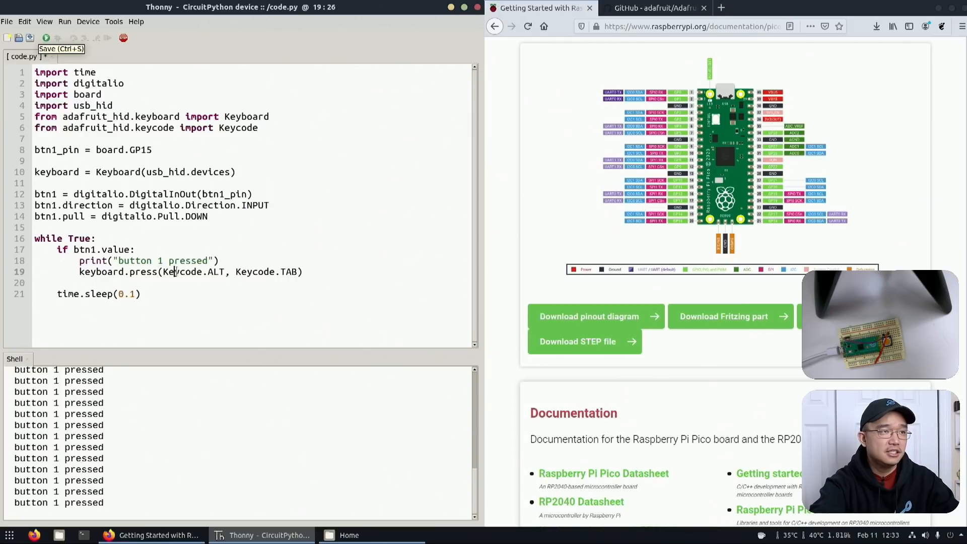
Open keyboard.py in the Adafruit_CircuitPython_HID repository on GitHub and scroll through it
click(659, 9)
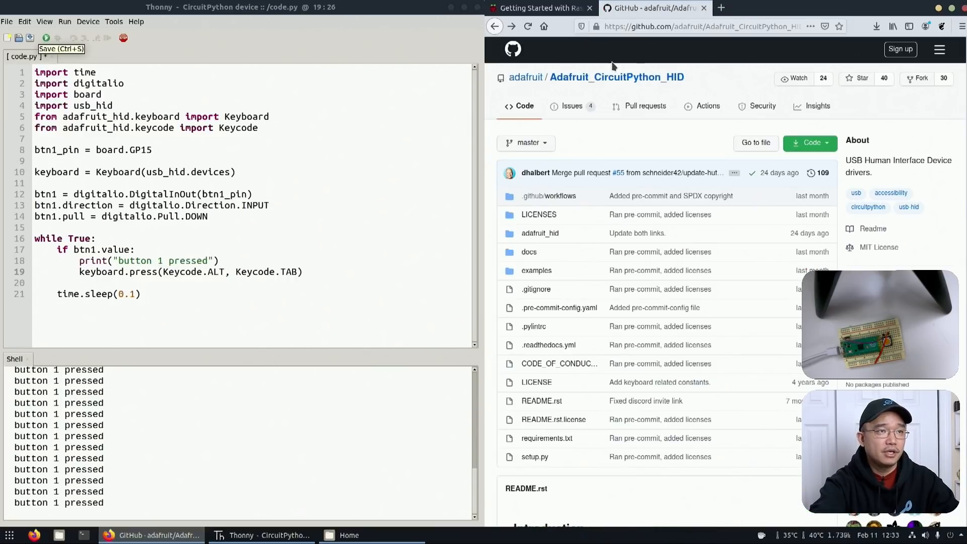
mouse_move(538, 279)
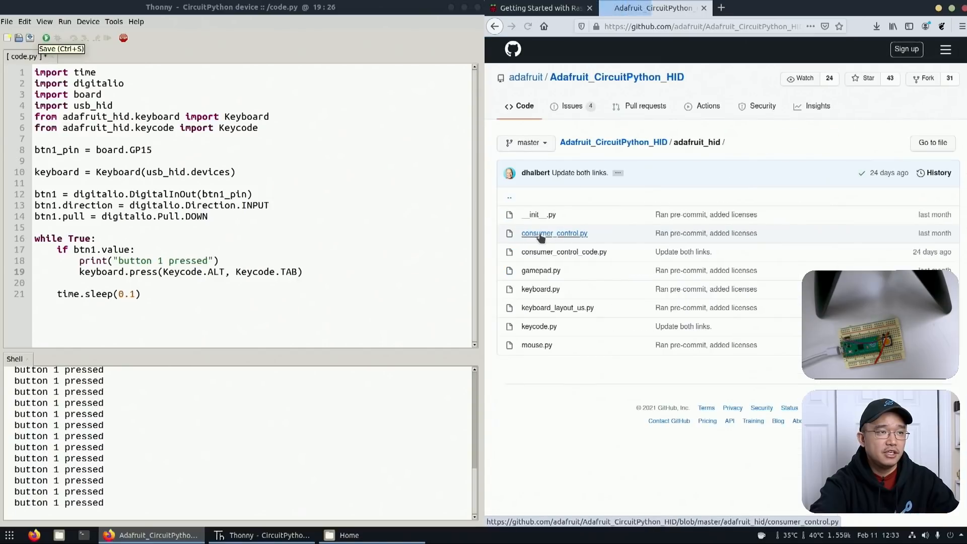
mouse_move(549, 279)
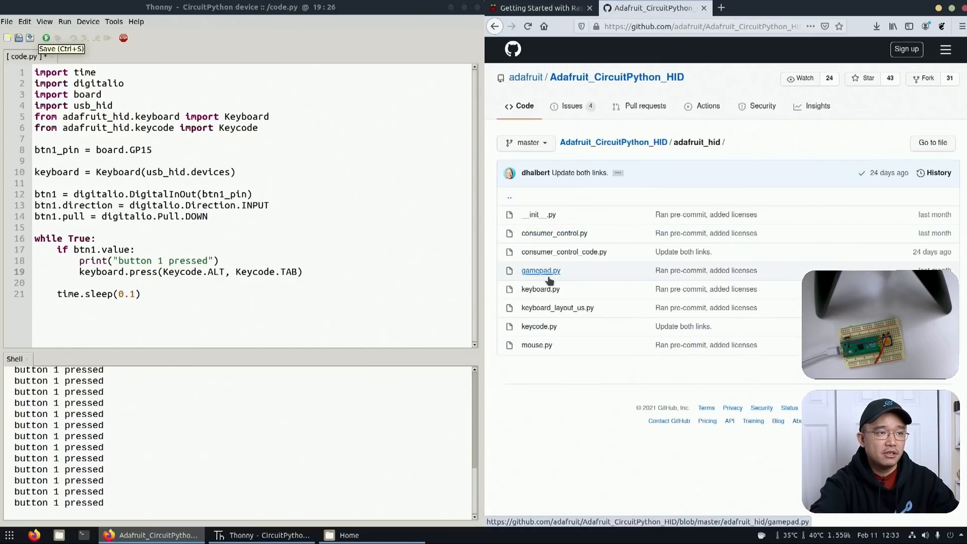
click(541, 290)
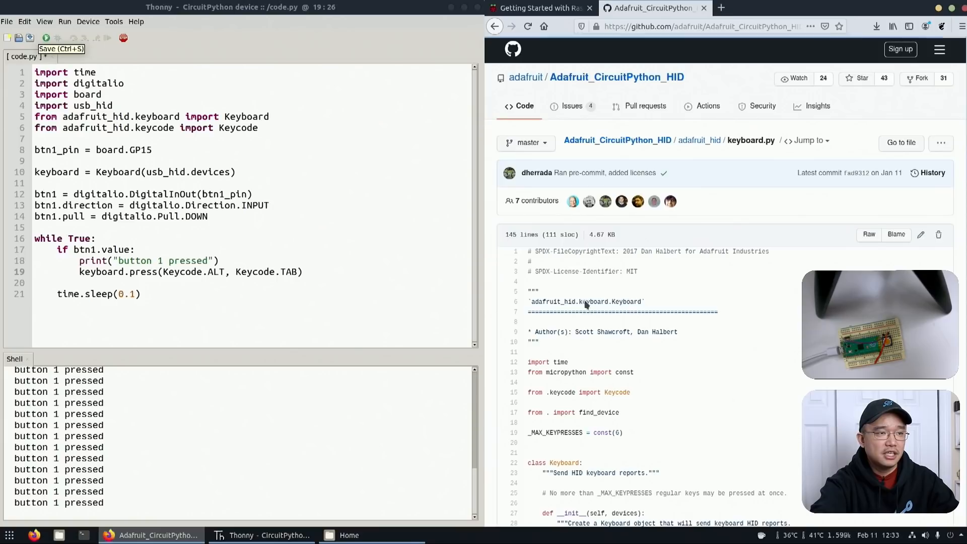
scroll(down, 3)
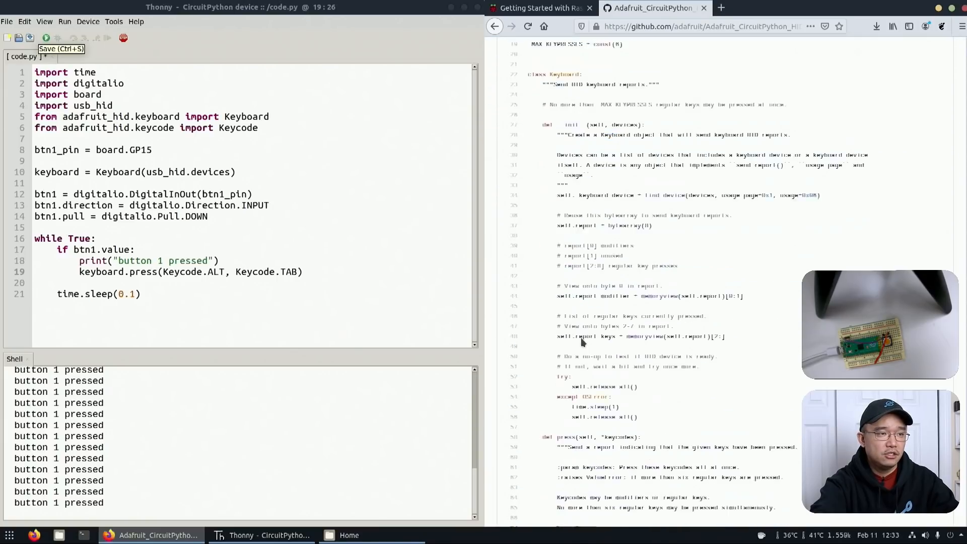
click(566, 338)
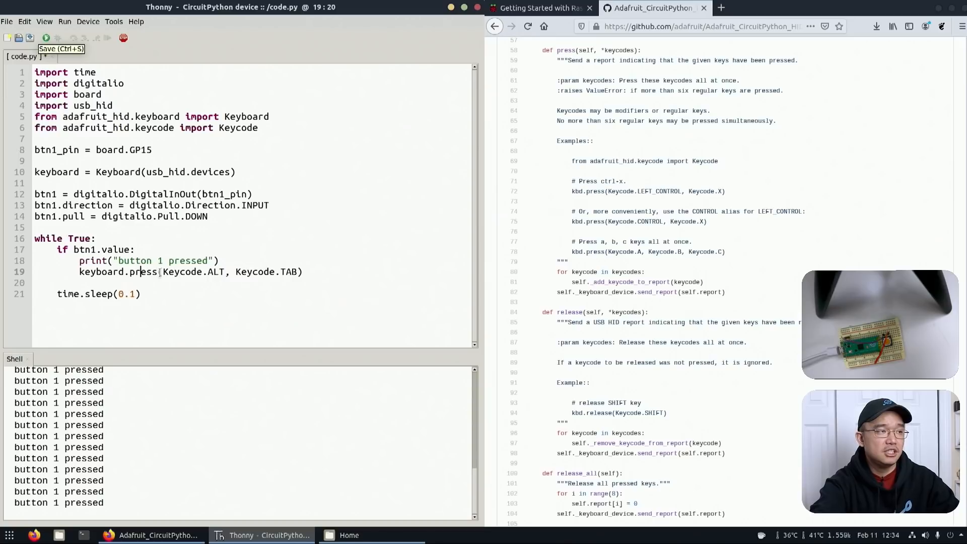
scroll(down, 3)
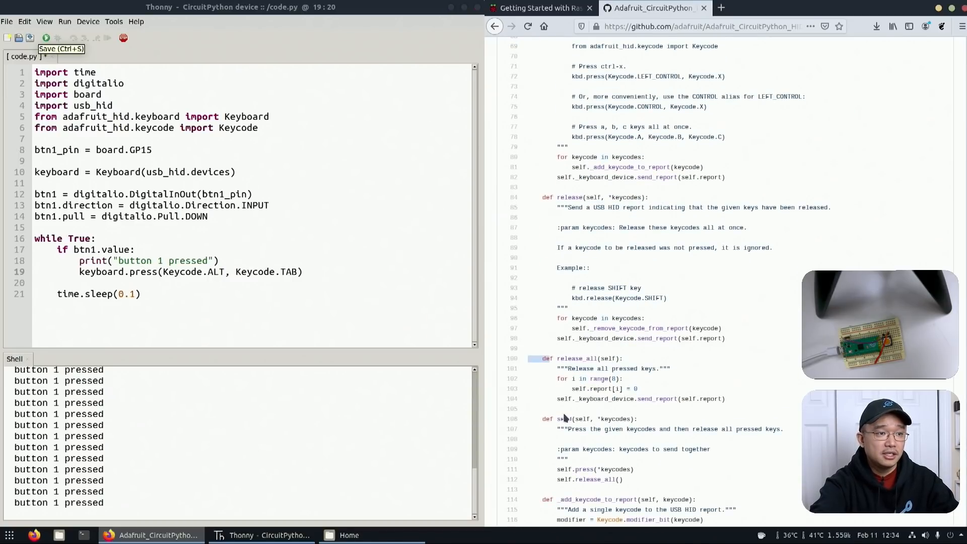
scroll(down, 3)
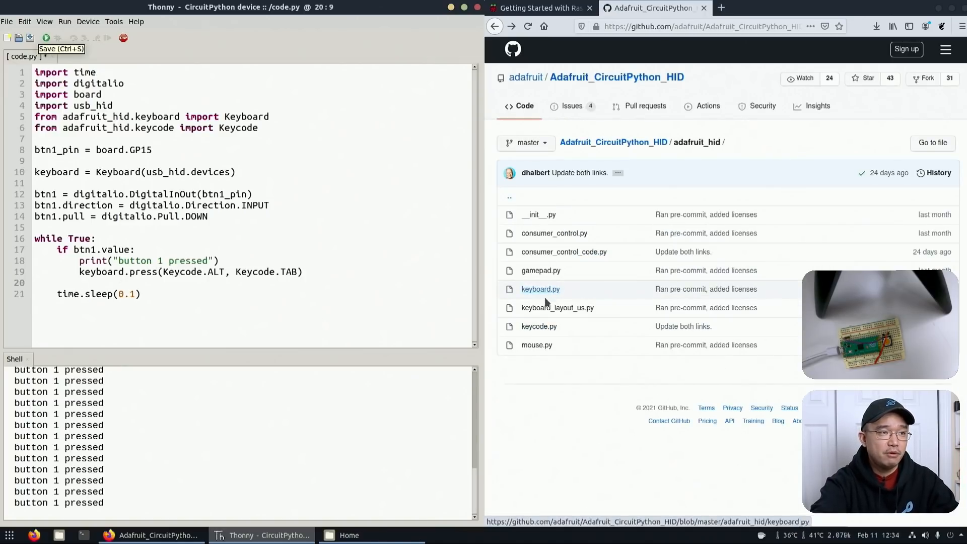
Open keycode.py and browse down through the keypad and modifier keycode constants
click(539, 326)
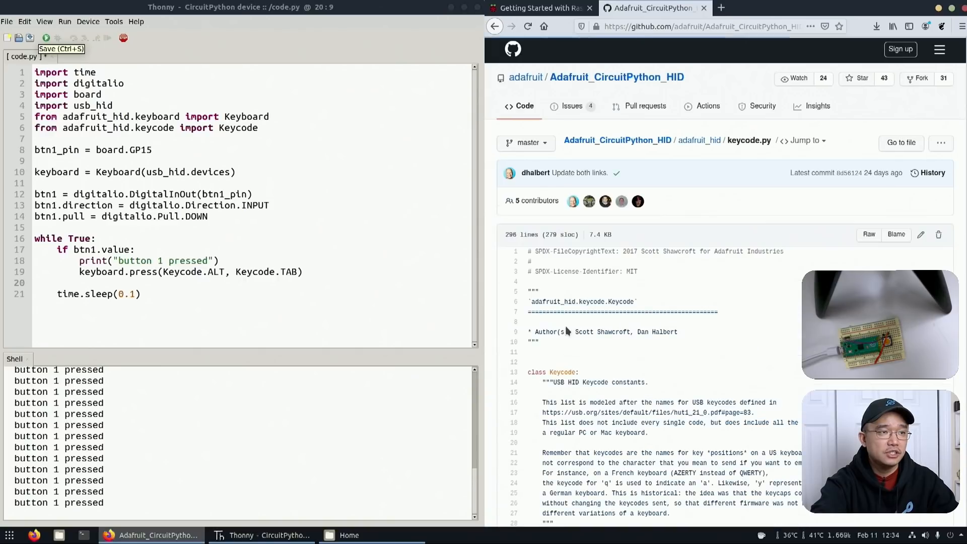
scroll(down, 3)
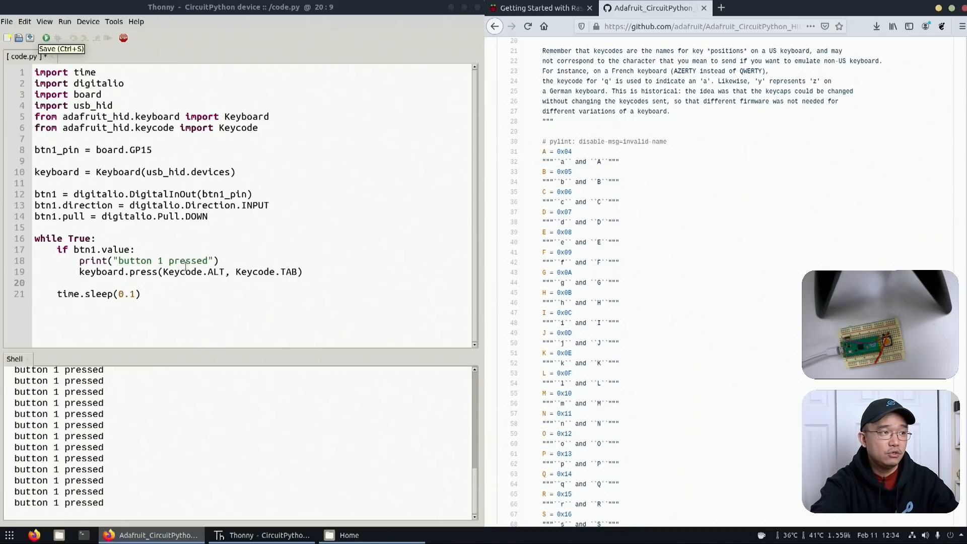
scroll(down, 3)
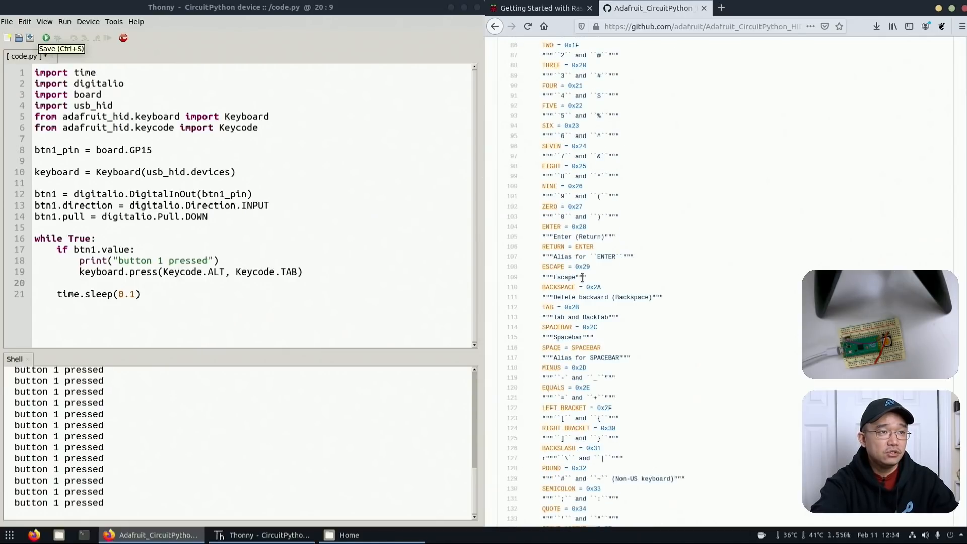
scroll(down, 3)
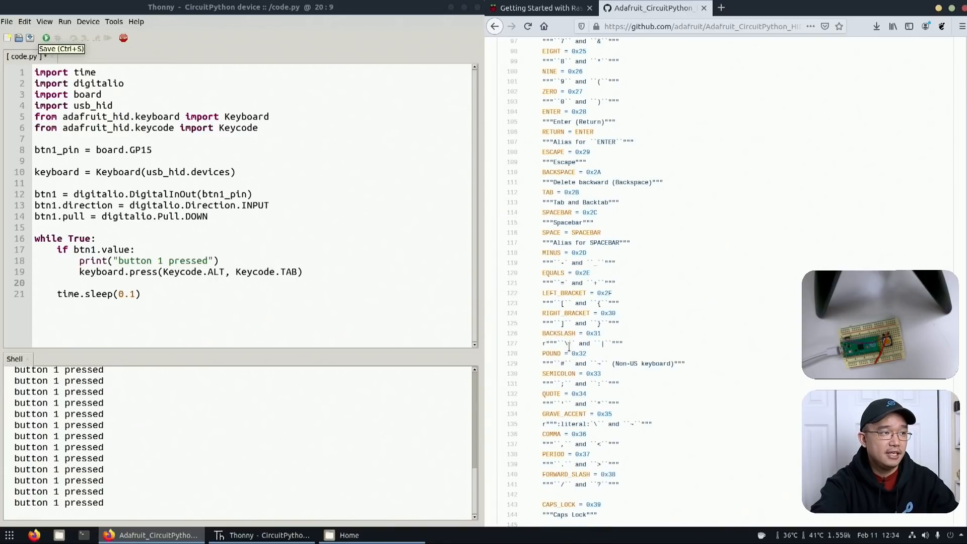
scroll(down, 3)
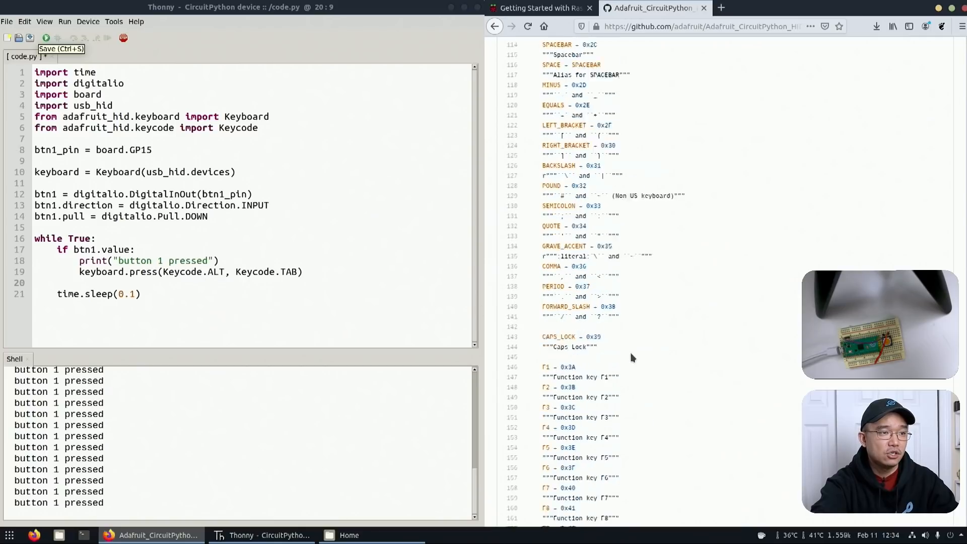
scroll(down, 3)
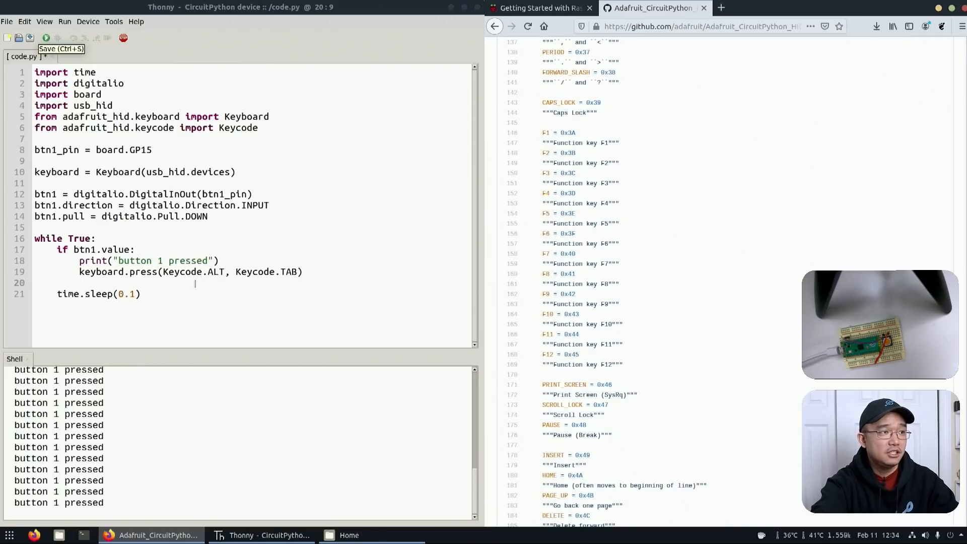
scroll(down, 3)
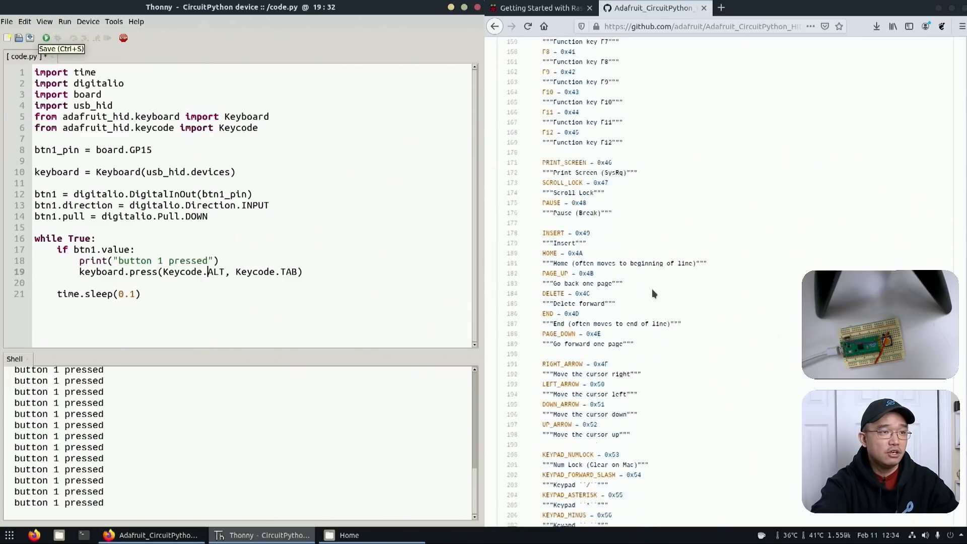
scroll(down, 3)
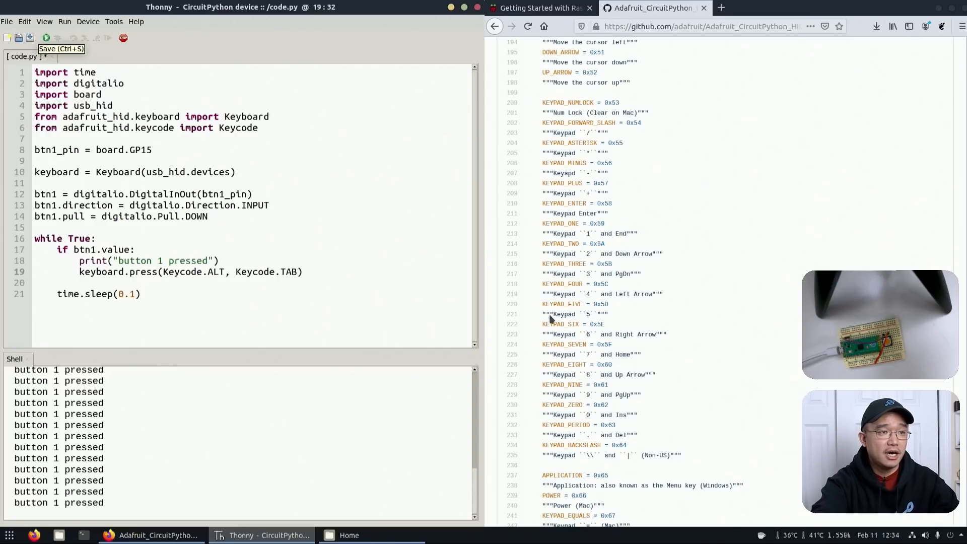
scroll(down, 3)
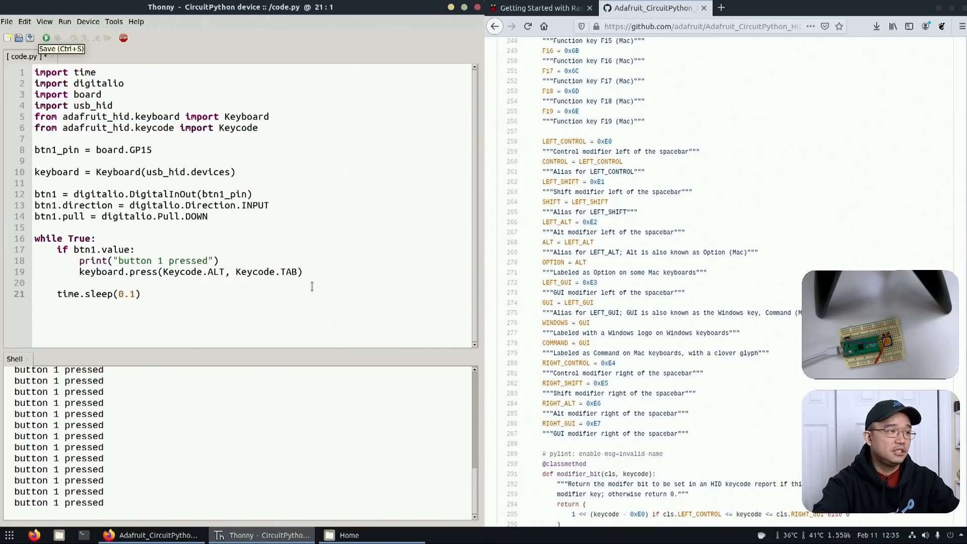
Add a time.sleep(0.1) pause after the Alt+Tab press
text(time.slee)
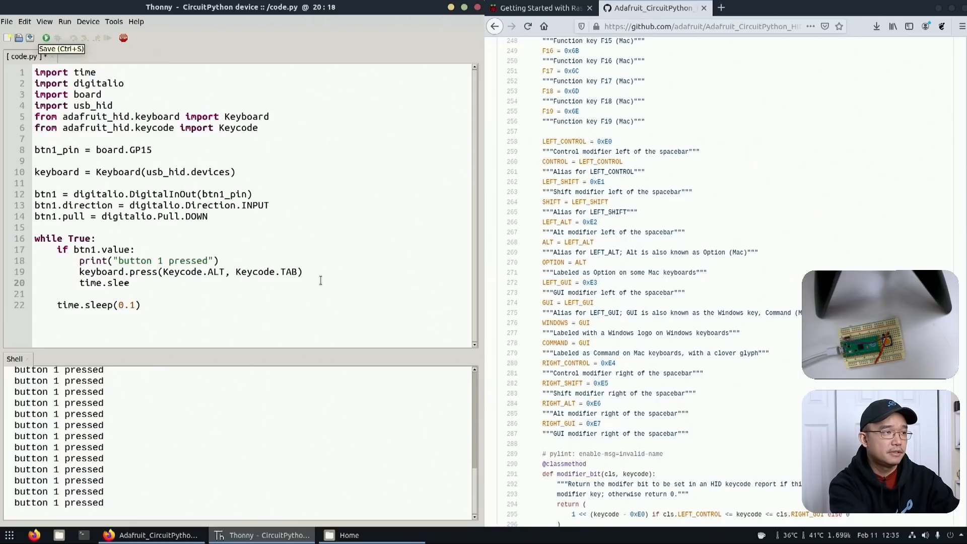
text(p(0.)
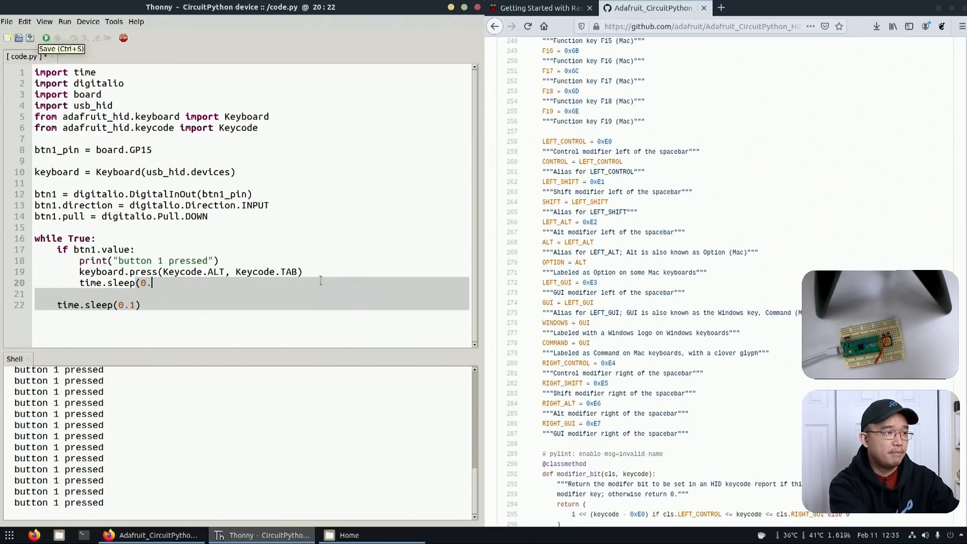
text(1)
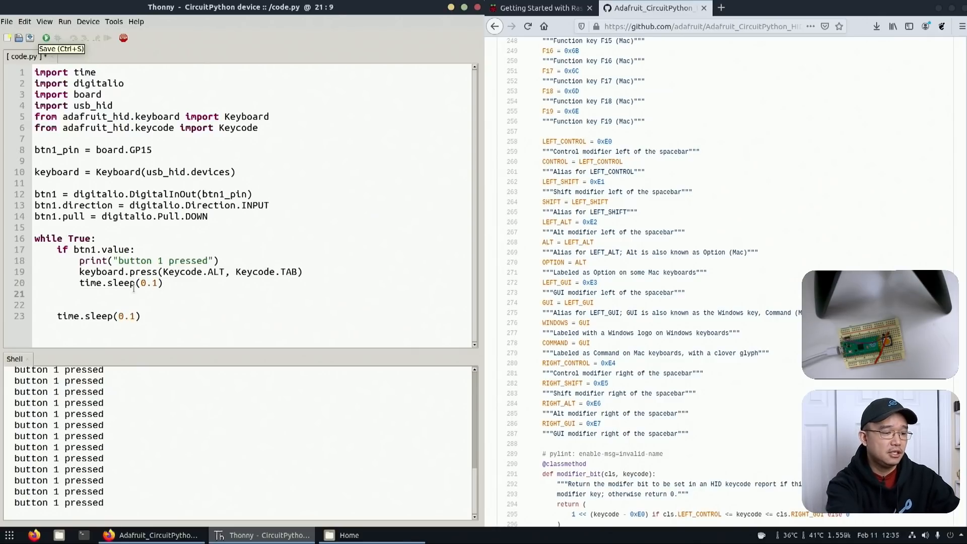
Add keyboard.release(Keycode.ALT, Keycode.TAB) after the pause
text(keyboard)
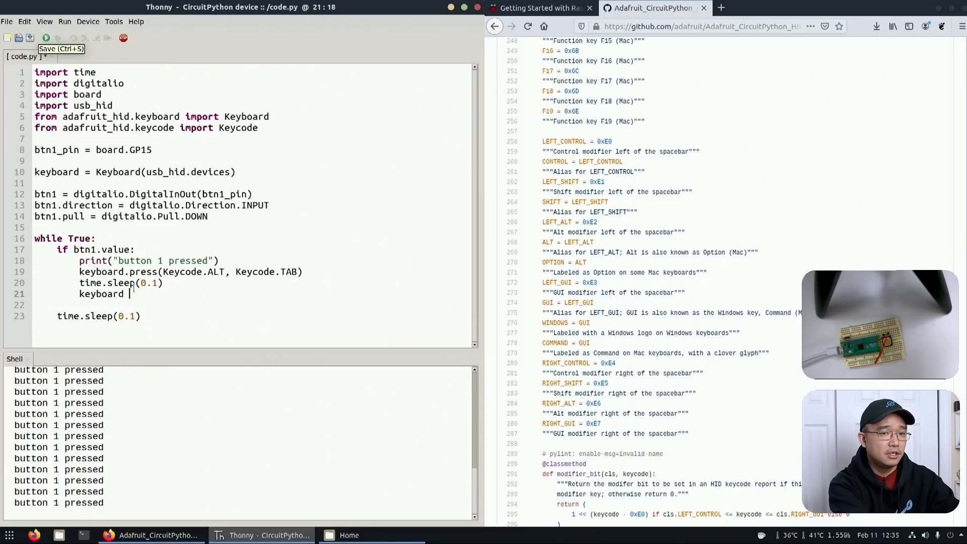
text(.)
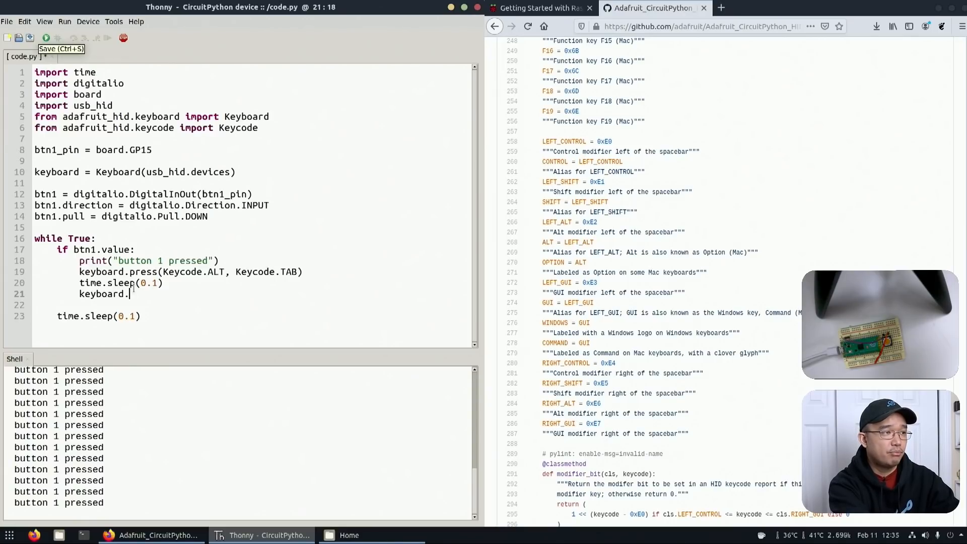
text(re)
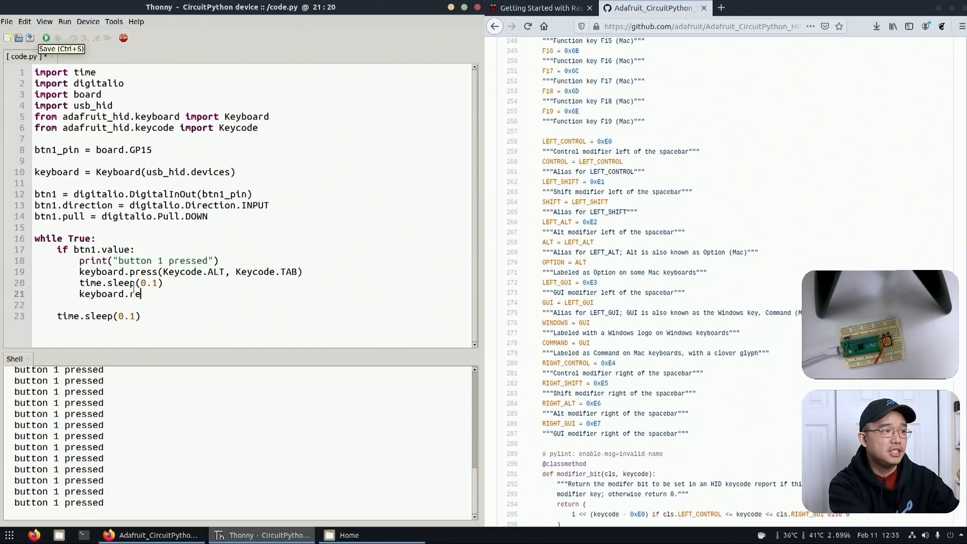
text(lease()
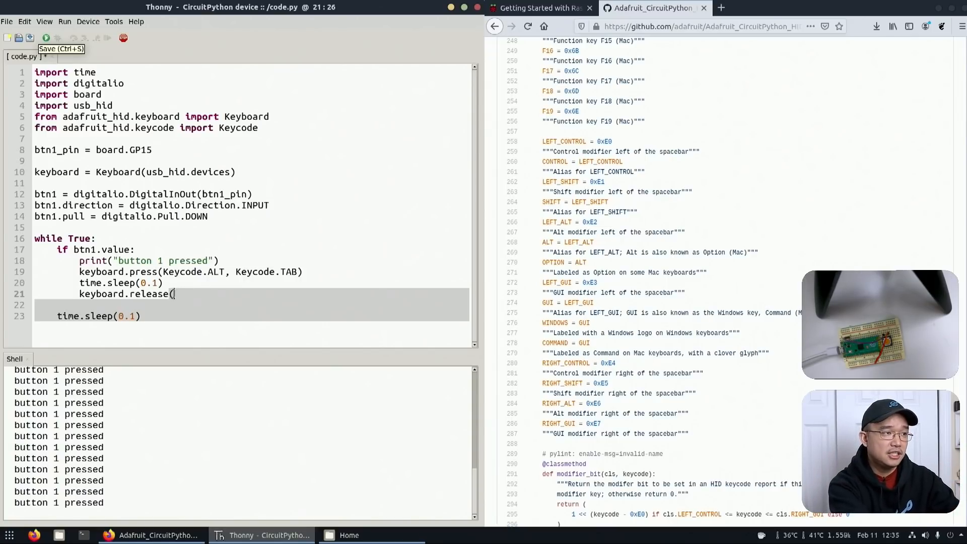
text(K)
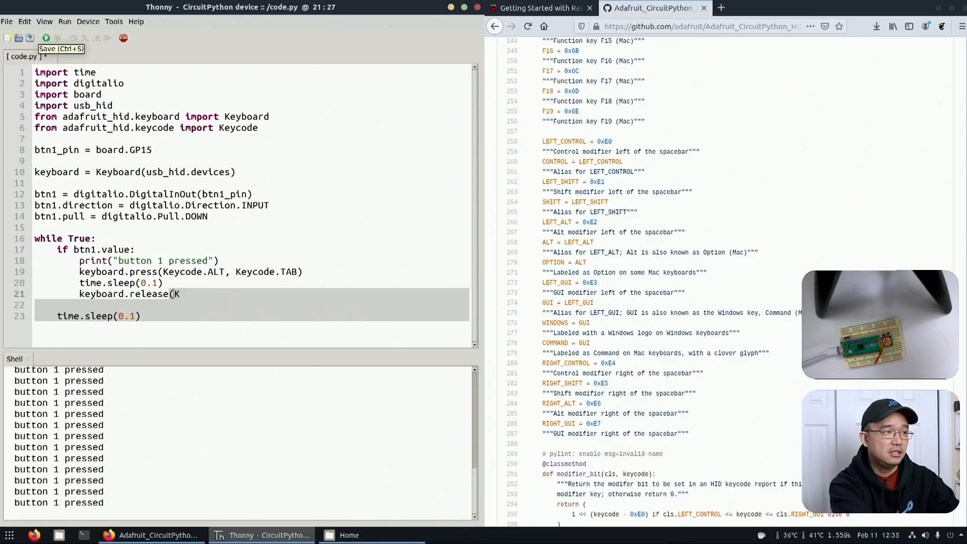
text(eycode.ALT)
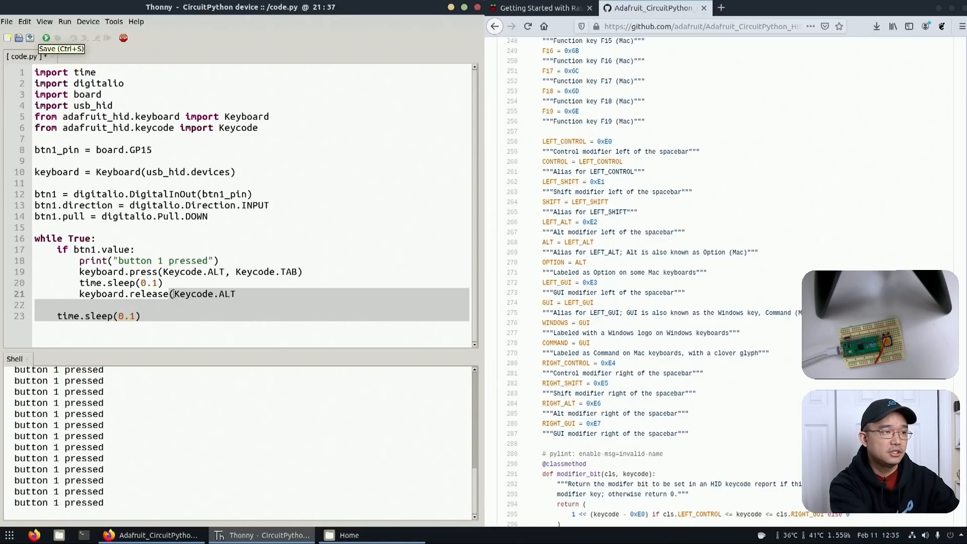
text(", ")
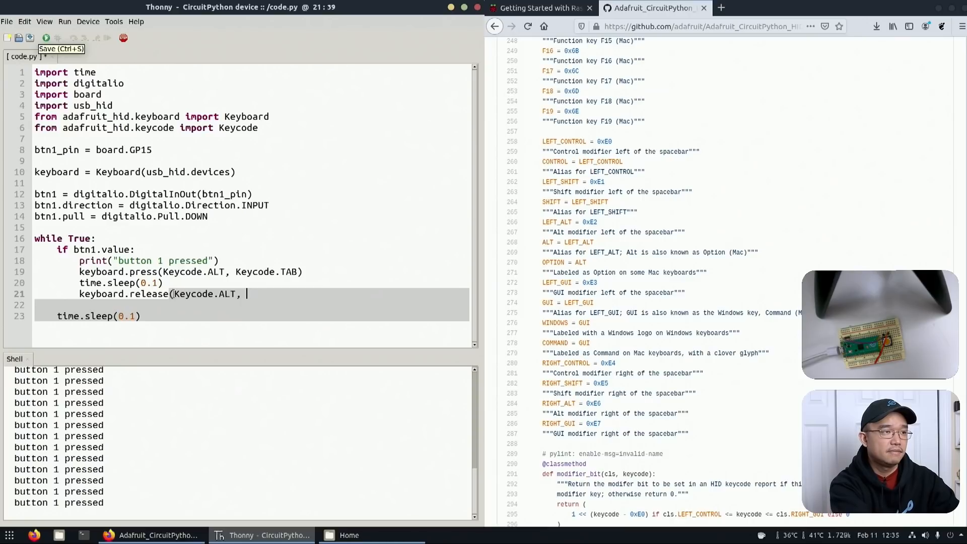
text(Keycode.)
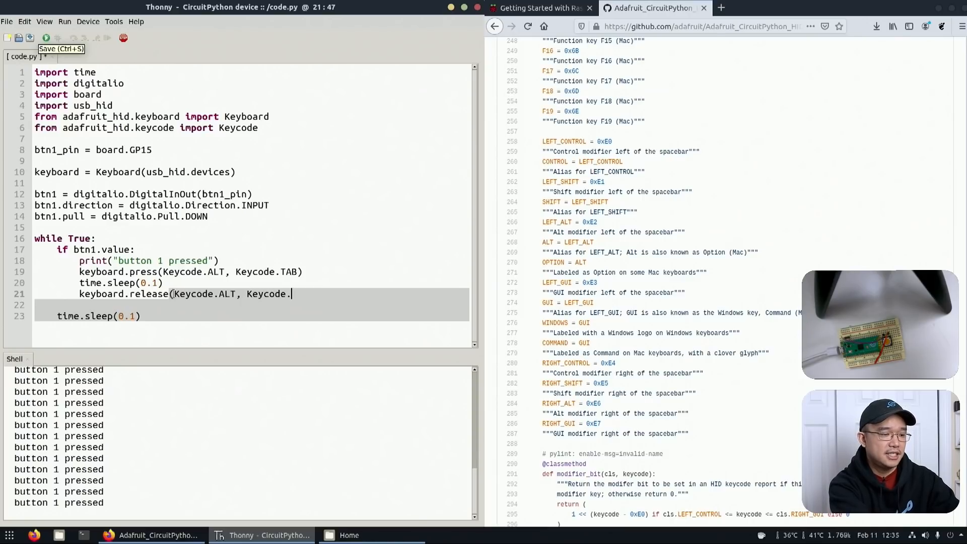
text(TAB)))
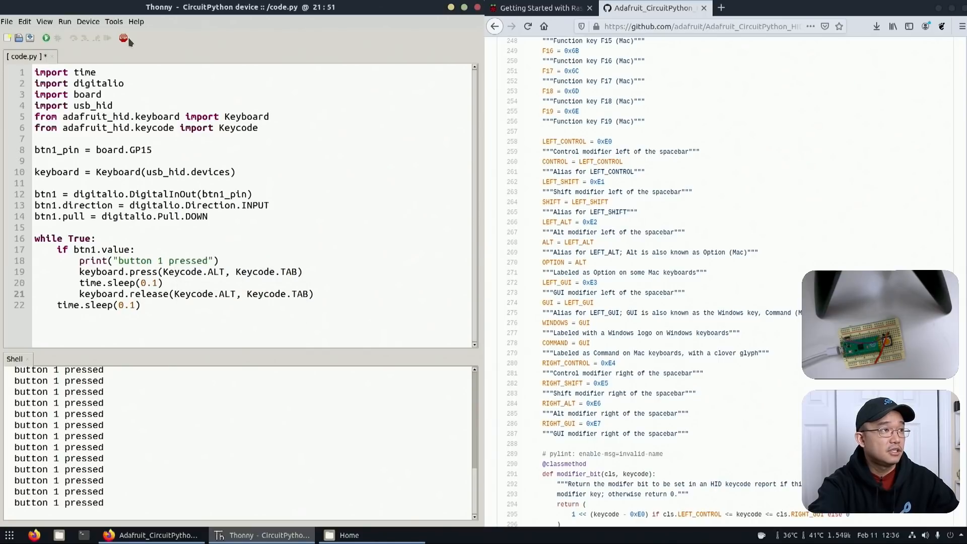
Stop/restart the Pico backend, then save and rerun code.py with the release code
click(31, 38)
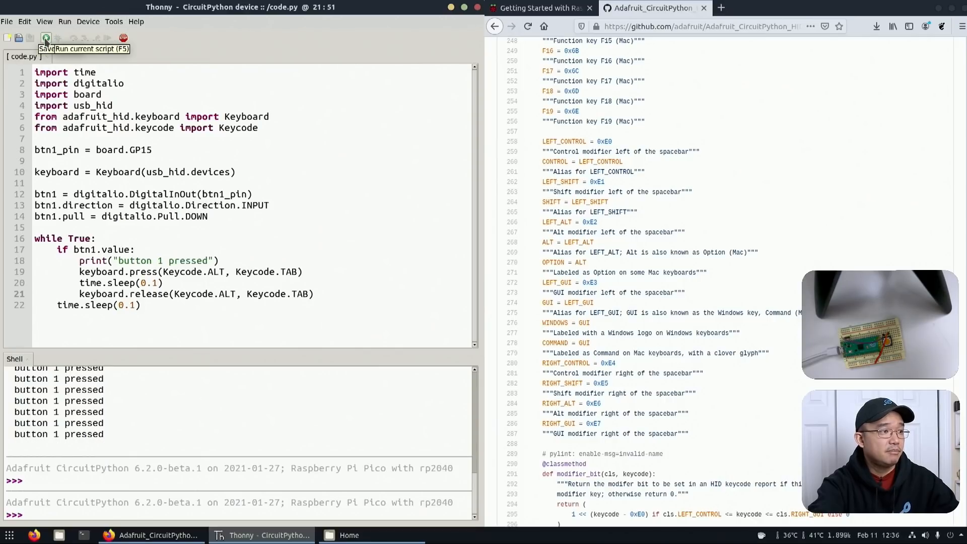
click(47, 39)
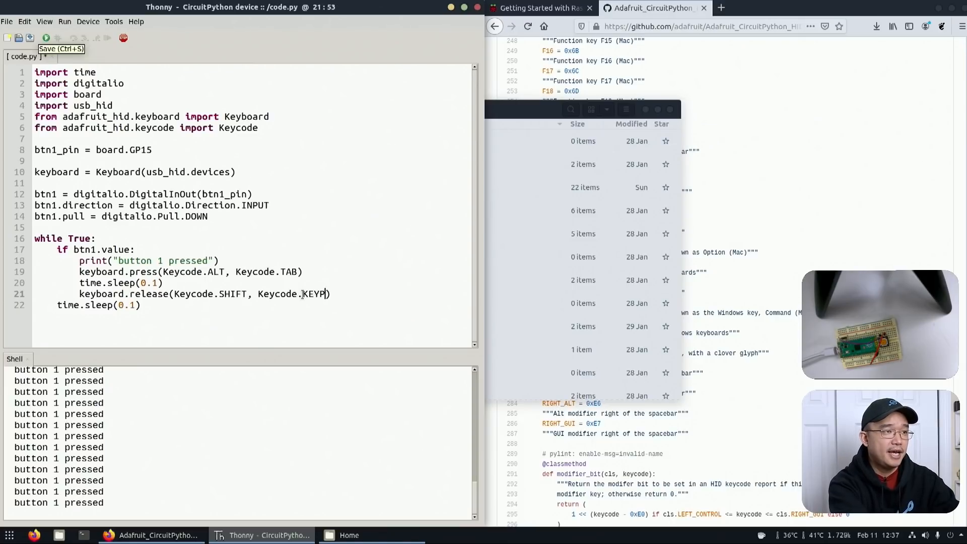
Change both press and release calls to Keycode.SHIFT with Keycode.KEYPAD_ONE
text(AD_)
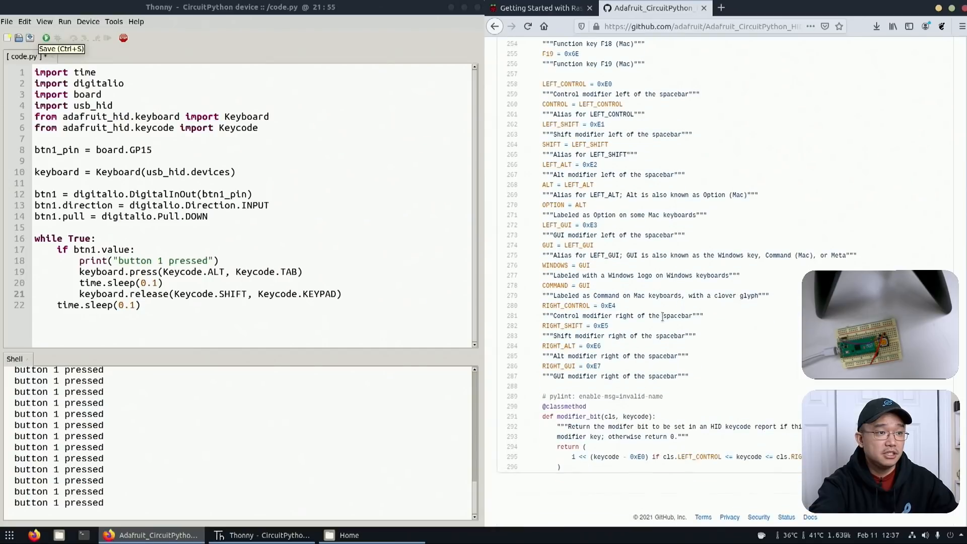
scroll(up, 3)
text(_ONE)
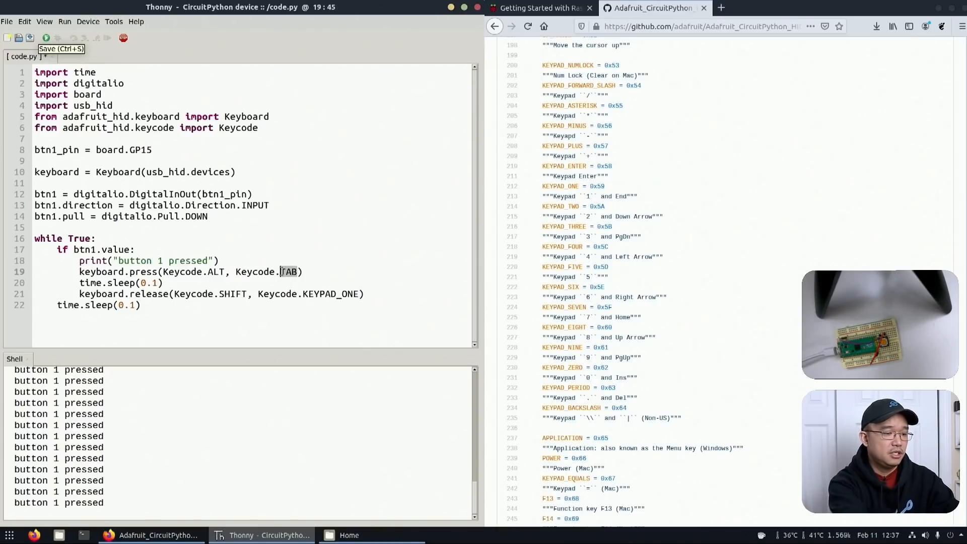
text(KEYPAD_ONE)
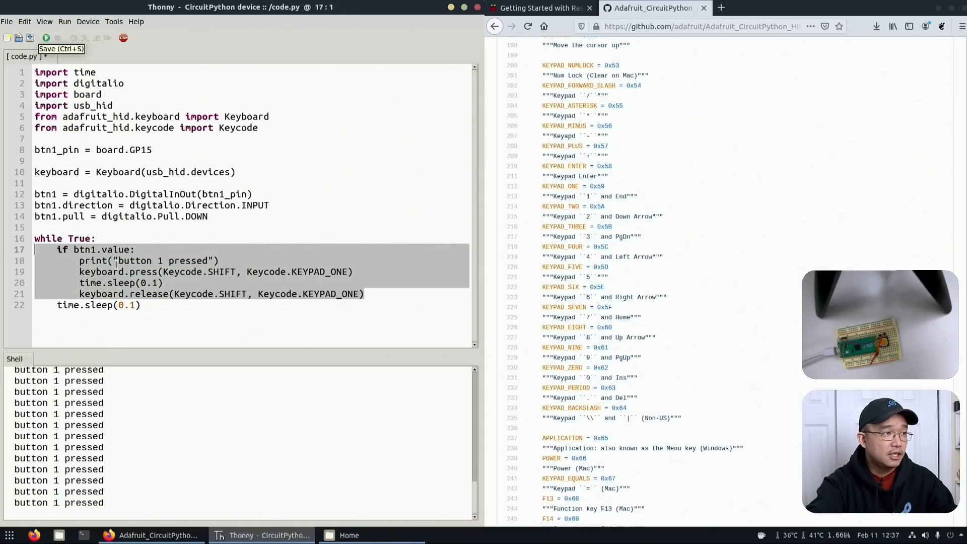
Paste copies of the button check and btn1 setup, renaming the setup copy to btn2_pin
click(366, 293)
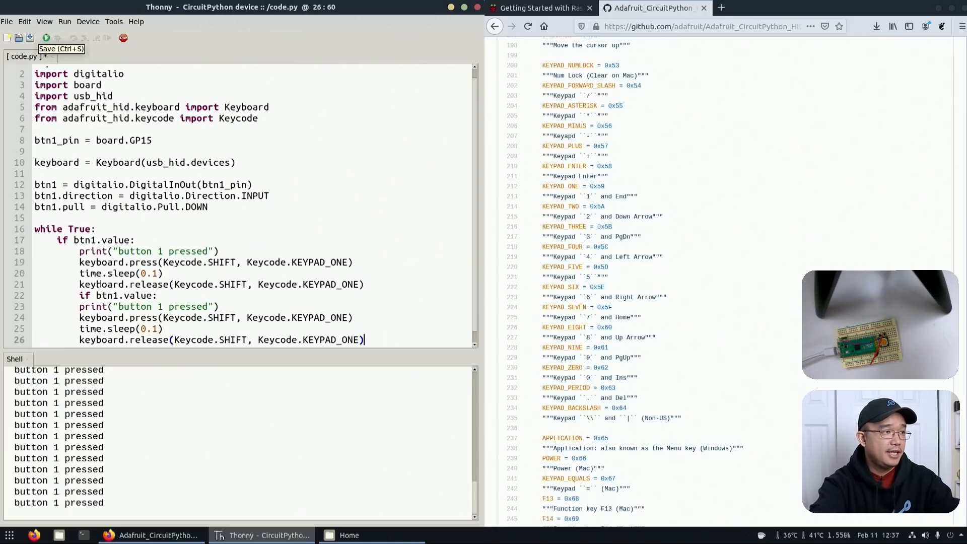
click(80, 295)
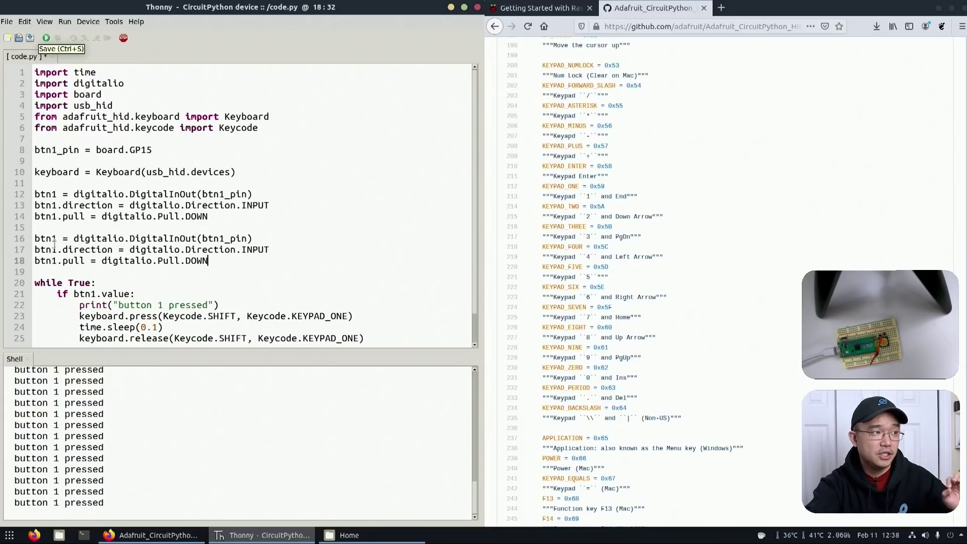
click(57, 237)
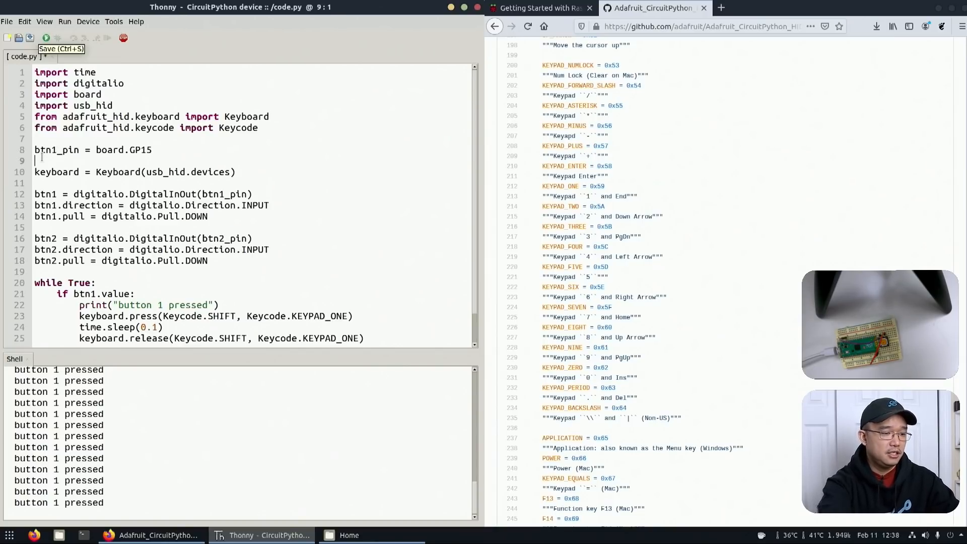
text(btn2)
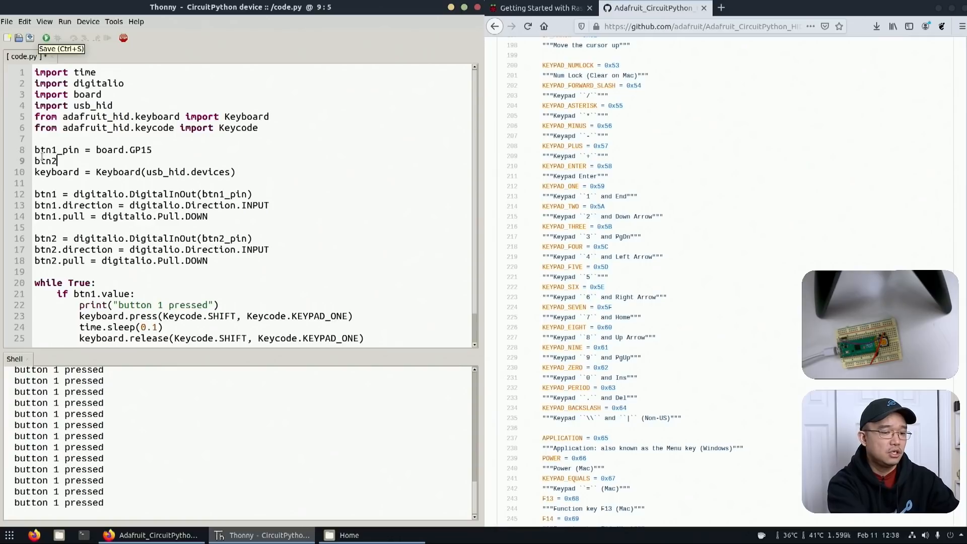
text(_pin = board.GP14)
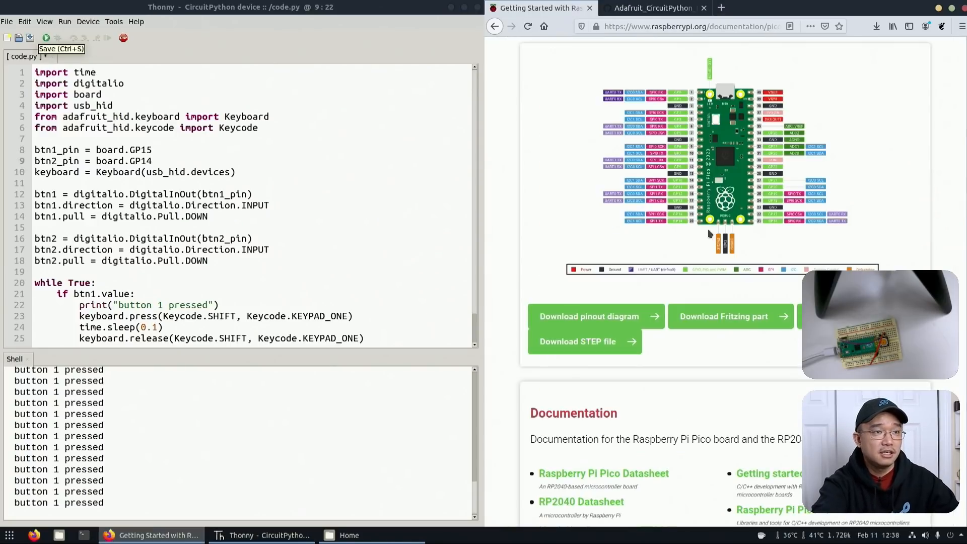
mouse_move(682, 216)
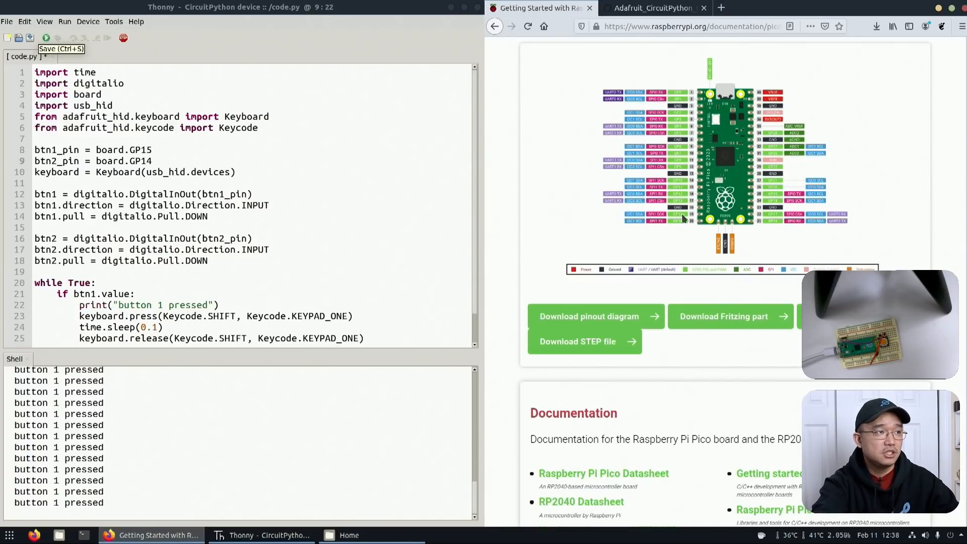